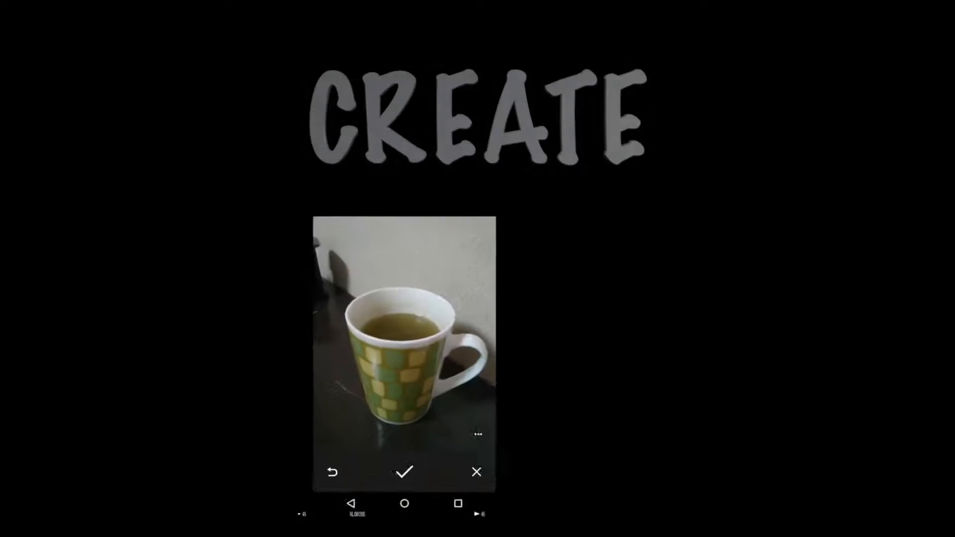
# - Try out the loaded mug photo in the ImageViewer app on the phone
pyautogui.click(404, 472)
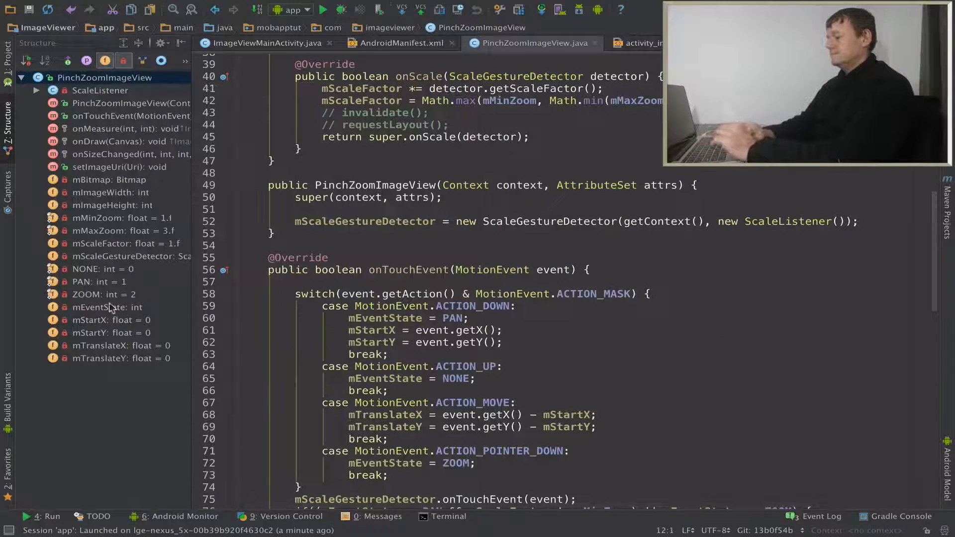
# - Duplicate the translate float fields and rename the copy to mPreviousTranslateX, initialised to 0
pyautogui.click(122, 345)
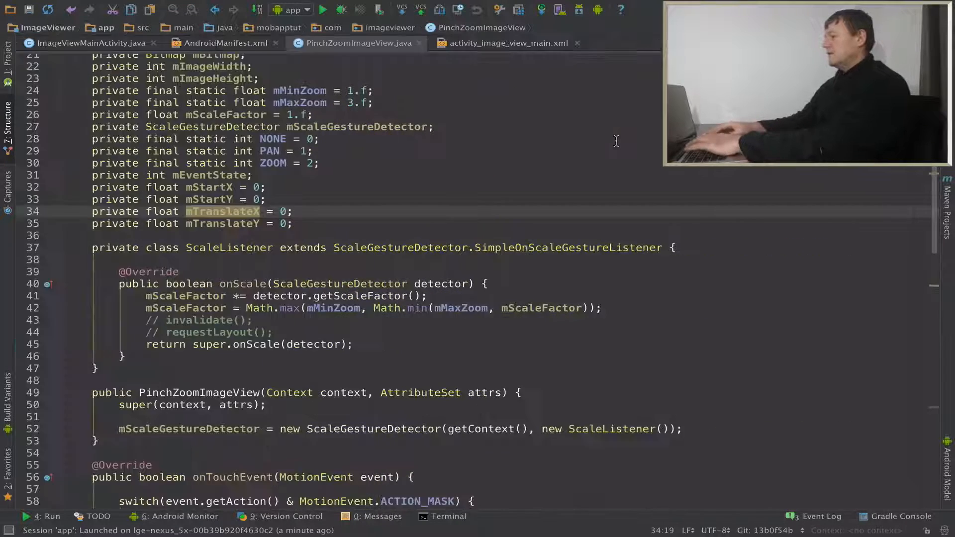
pyautogui.click(8, 108)
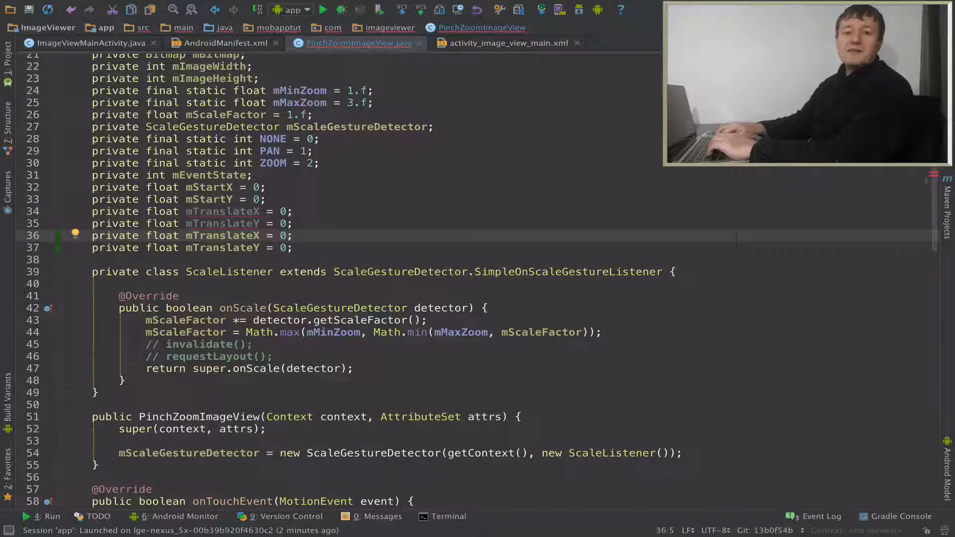
pyautogui.click(196, 236)
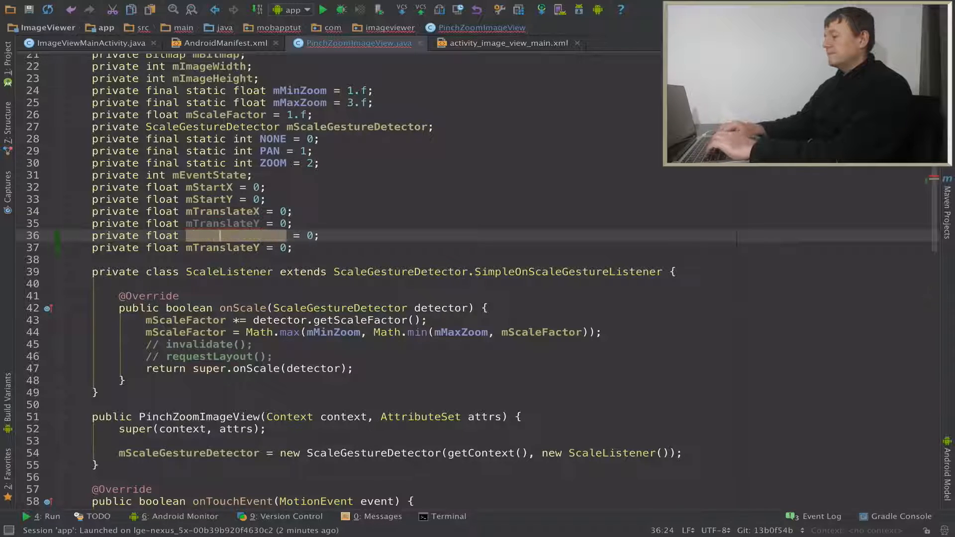
pyautogui.write('mPreviousTranslateX')
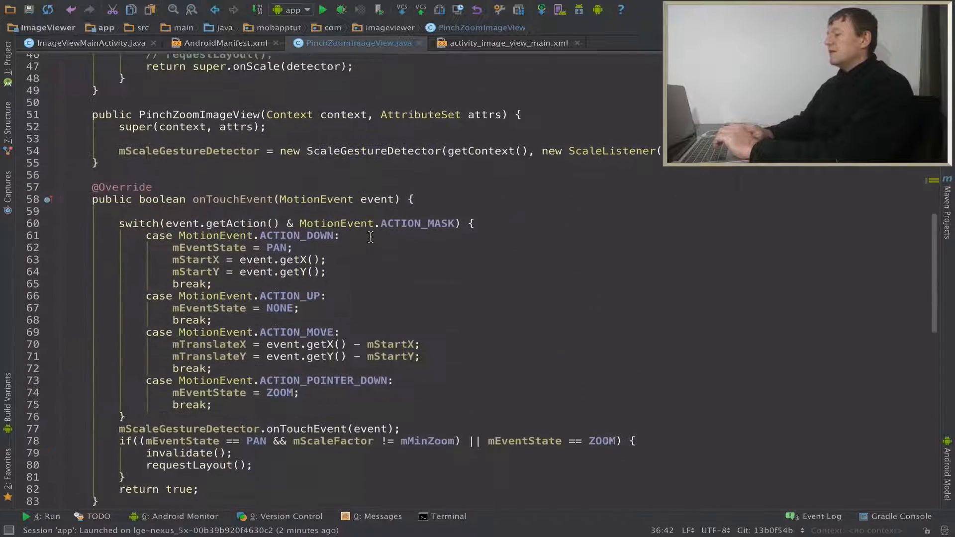
# - In the ACTION_UP case, assign mTranslateX and mTranslateY into mPreviousTranslateX and mPreviousTranslateY
pyautogui.scroll(-3)
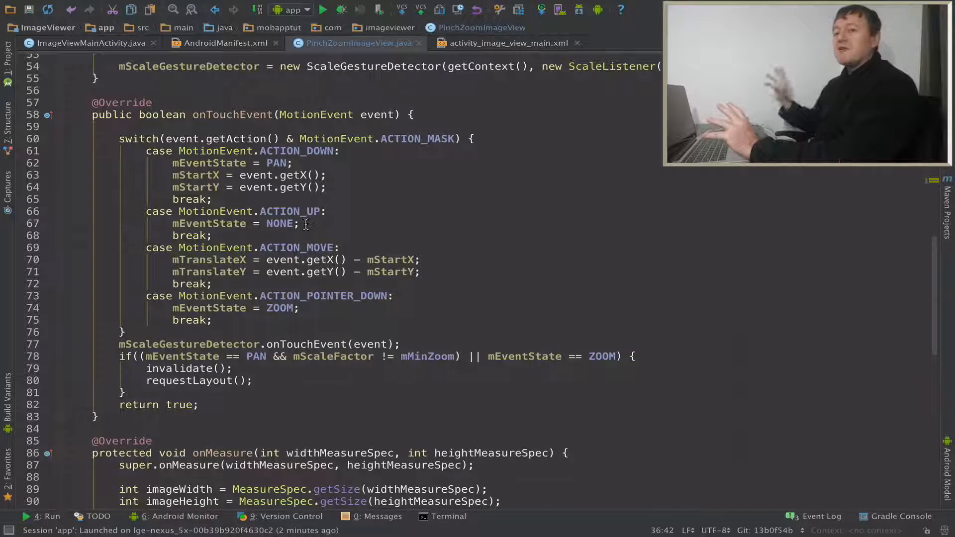
pyautogui.click(262, 224)
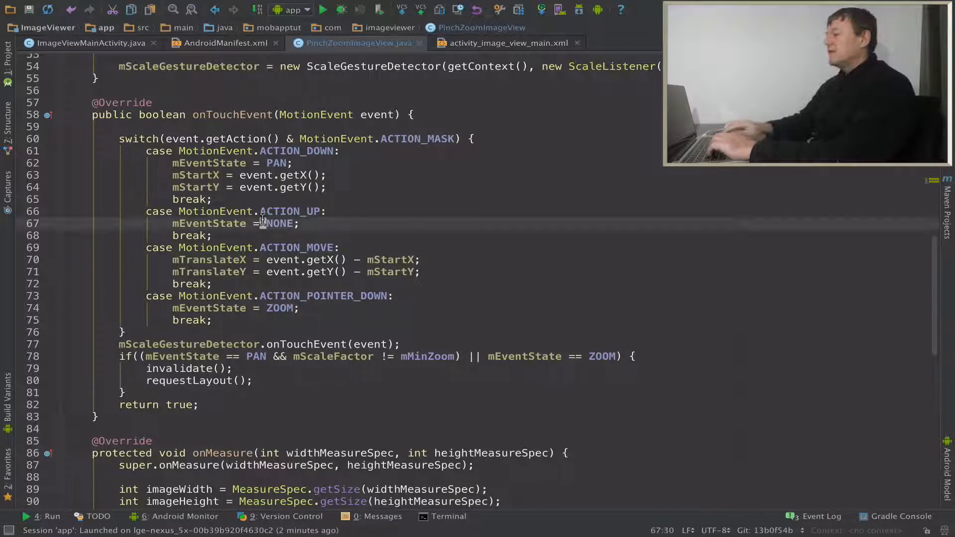
pyautogui.press('Enter')
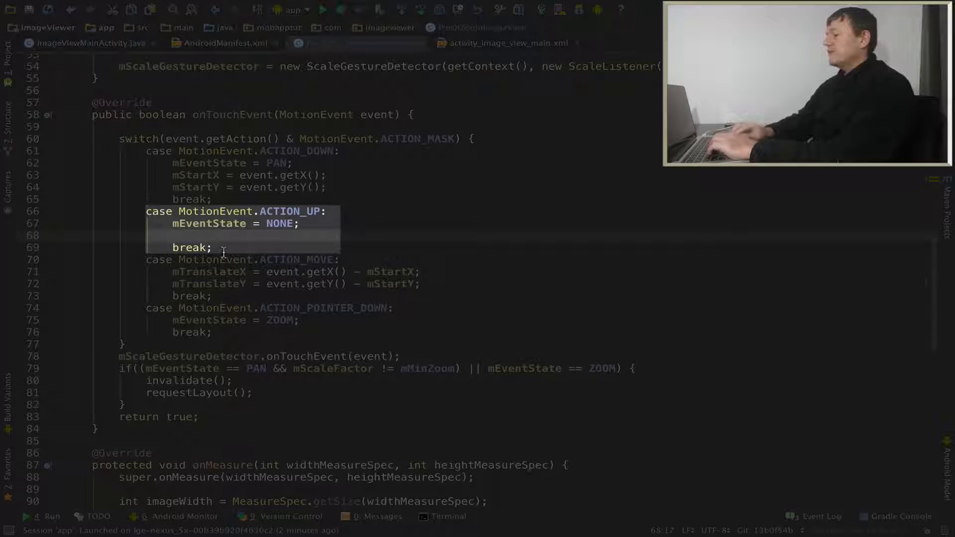
pyautogui.write('mPreviousTranslateX')
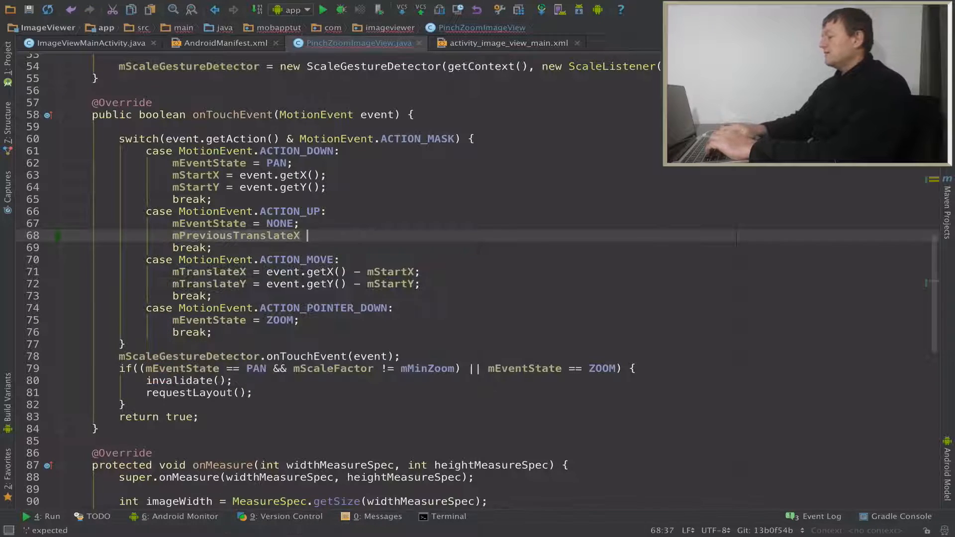
pyautogui.write('=')
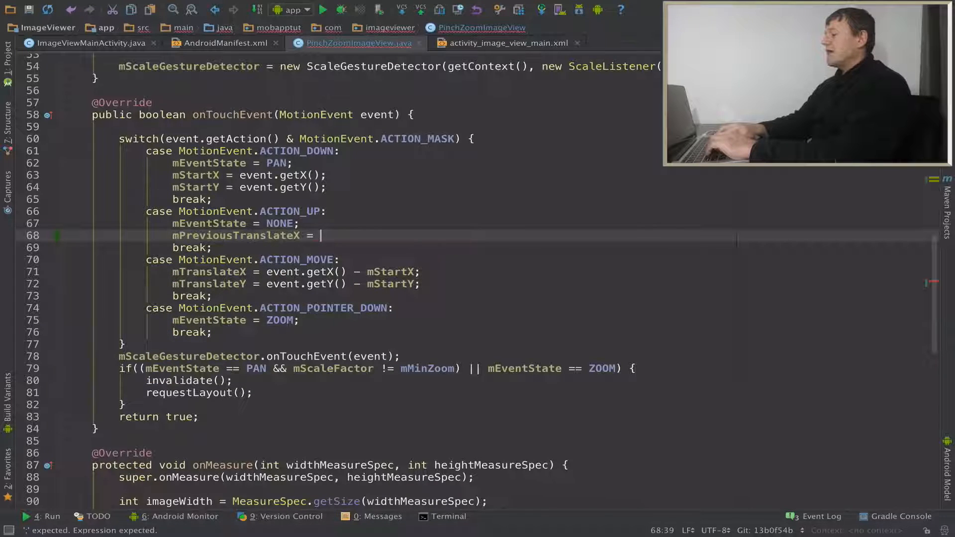
pyautogui.write('mTranslateX;')
pyautogui.write('mPreviousTranslateY = mTranslateY;')
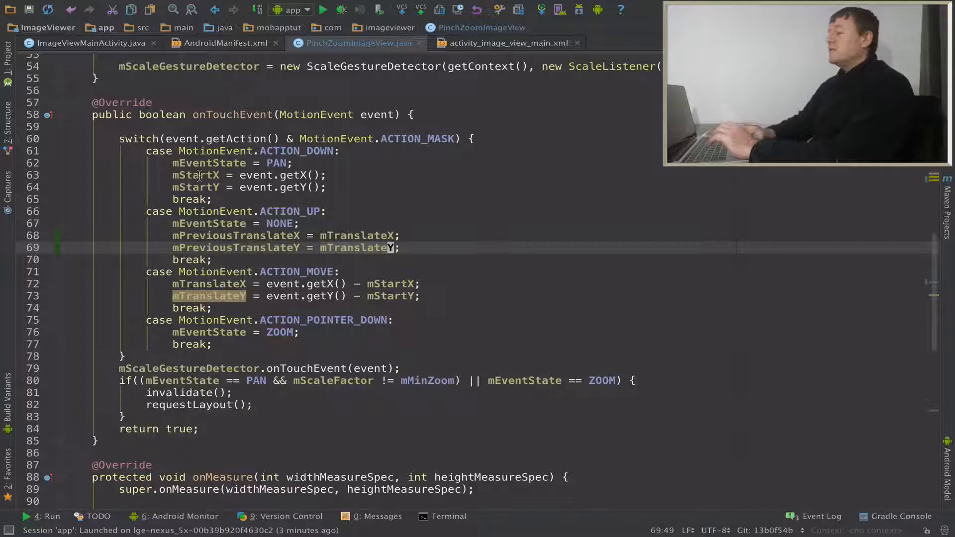
# - In ACTION_DOWN, subtract mPreviousTranslateX from mStartX and mPreviousTranslateY from mStartY
pyautogui.click(327, 175)
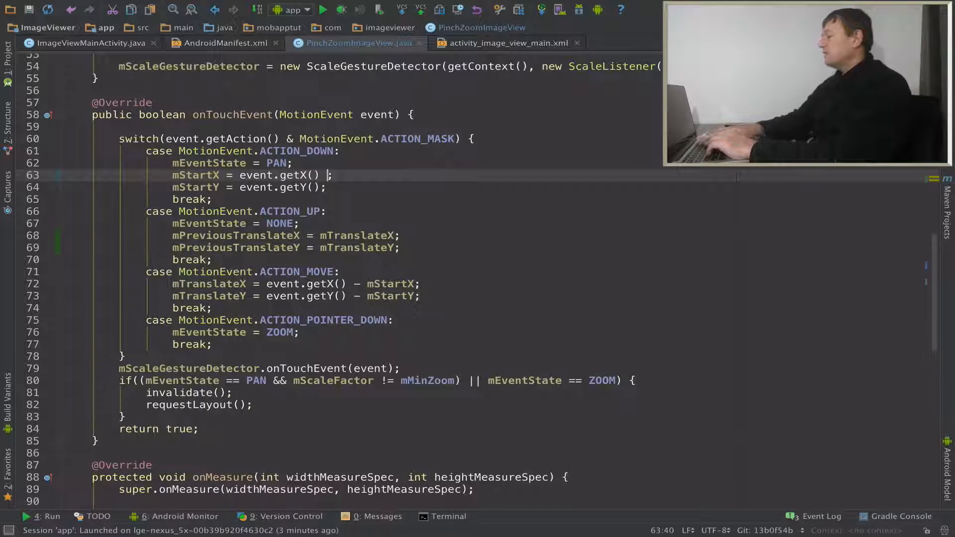
pyautogui.write('– mPreviousTranslateX')
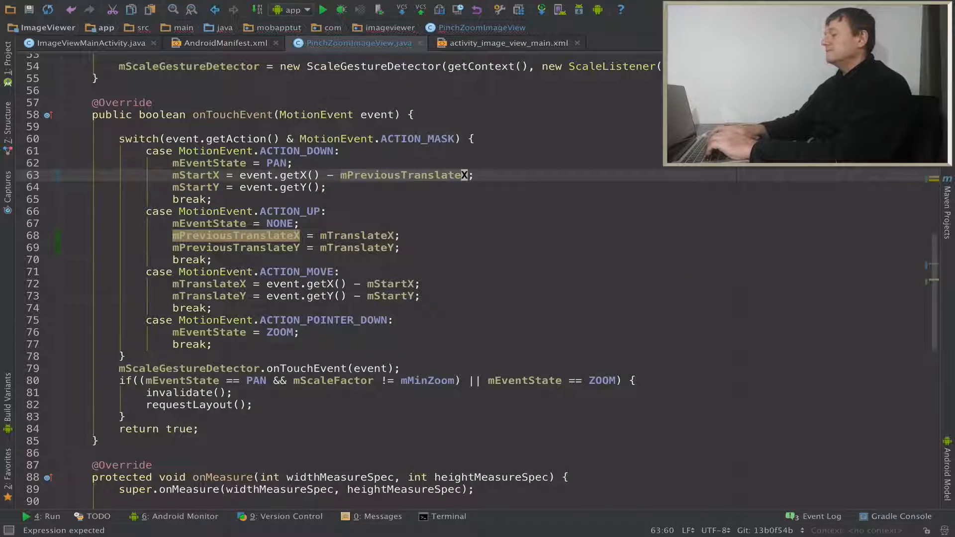
pyautogui.click(322, 187)
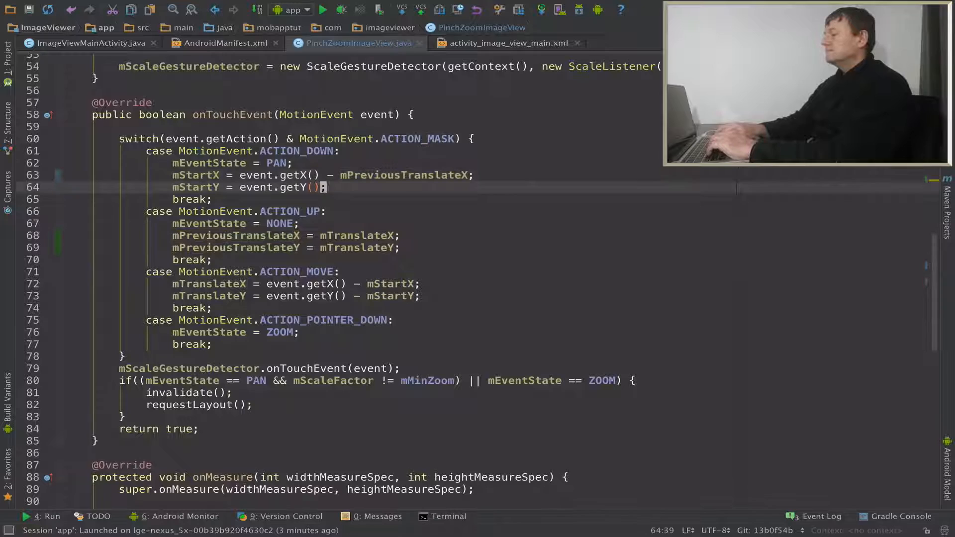
pyautogui.write('-')
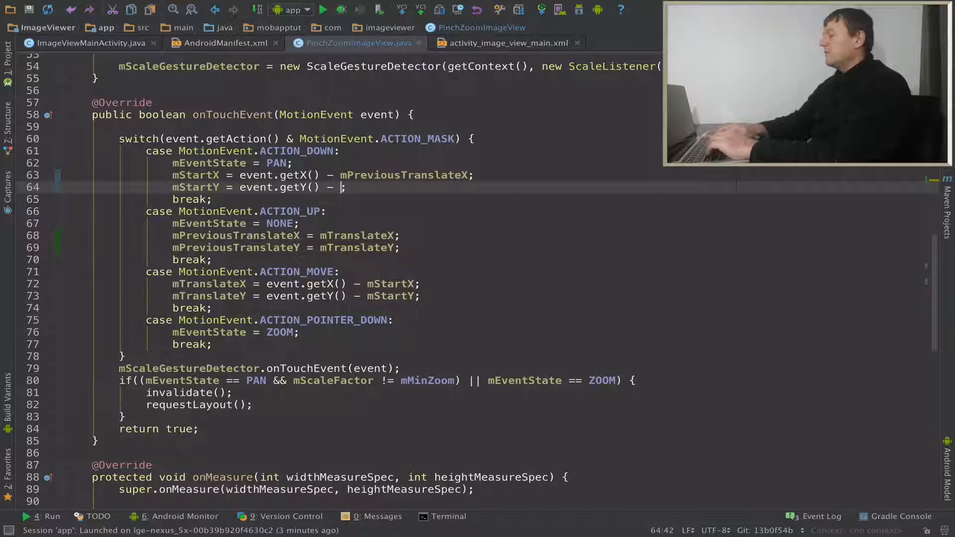
pyautogui.write('mPreviousTranslateY')
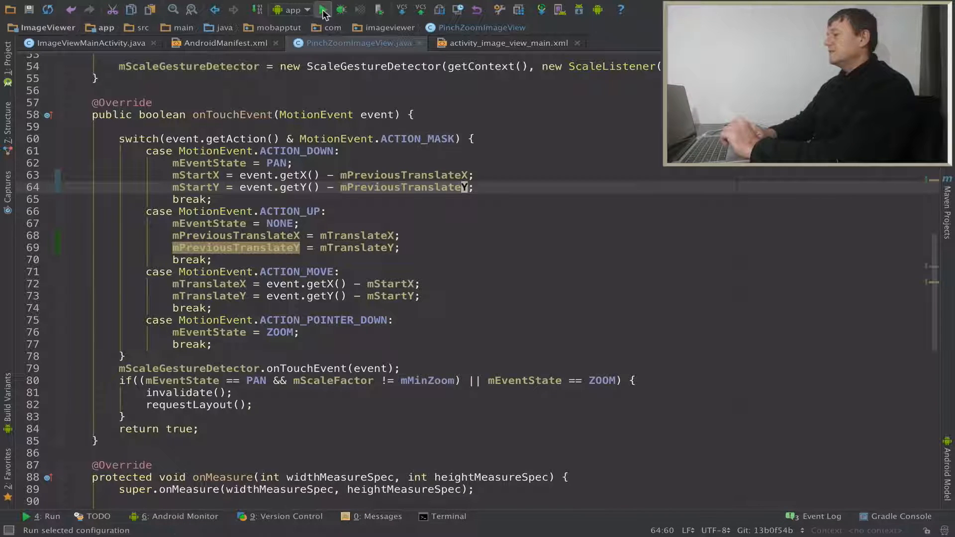
# - Run the updated ImageViewer build on the Nexus 5X and watch the Android Monitor
pyautogui.click(323, 10)
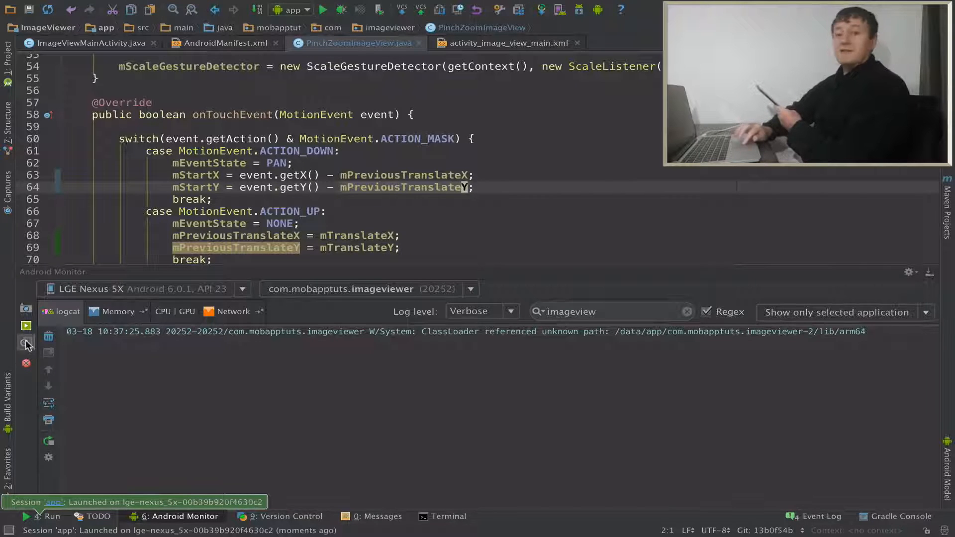
pyautogui.click(26, 326)
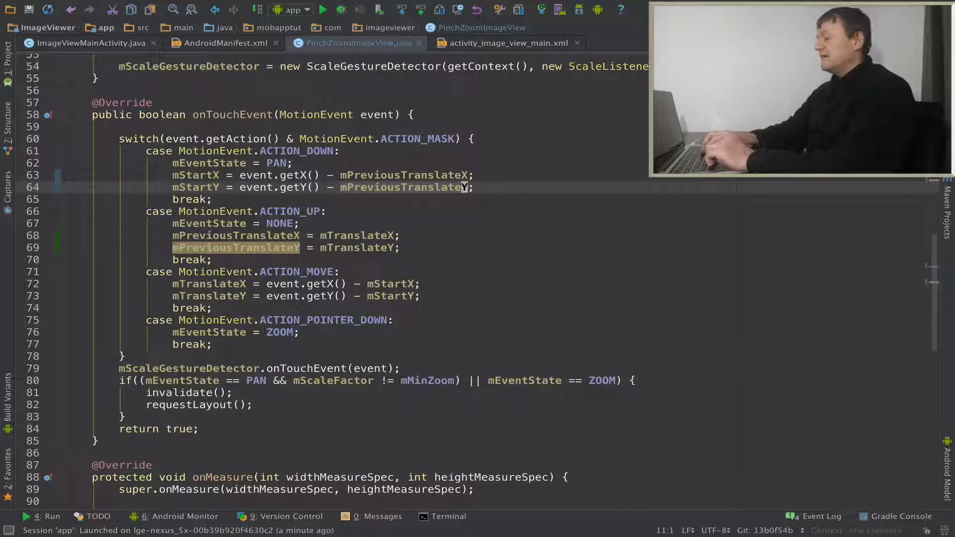
# - Begin an if statement in onDraw just before the canvas translate call
pyautogui.scroll(-3)
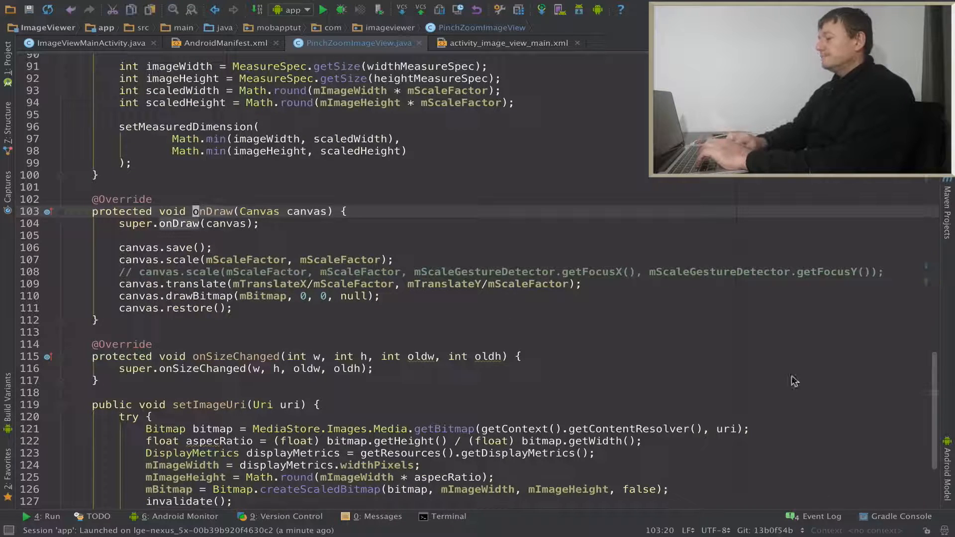
pyautogui.click(532, 272)
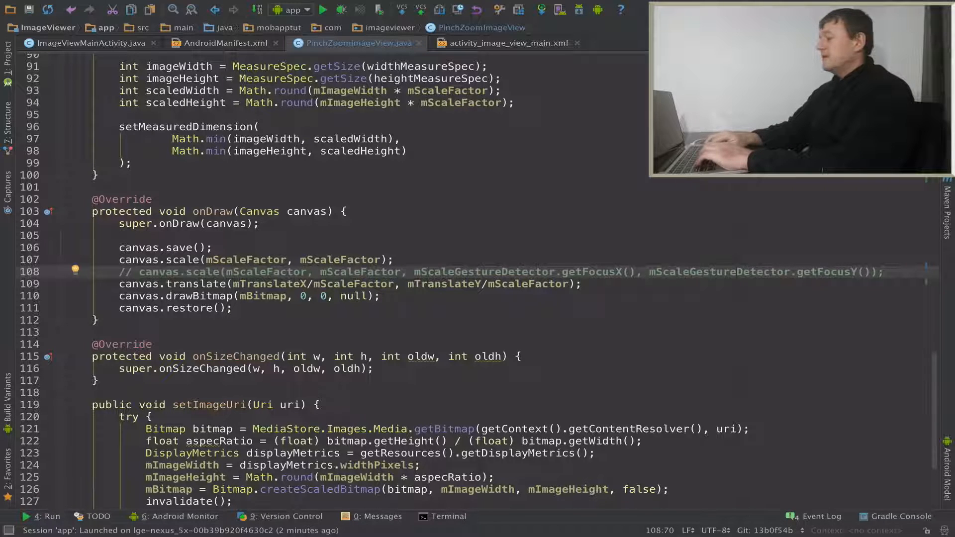
pyautogui.write('if')
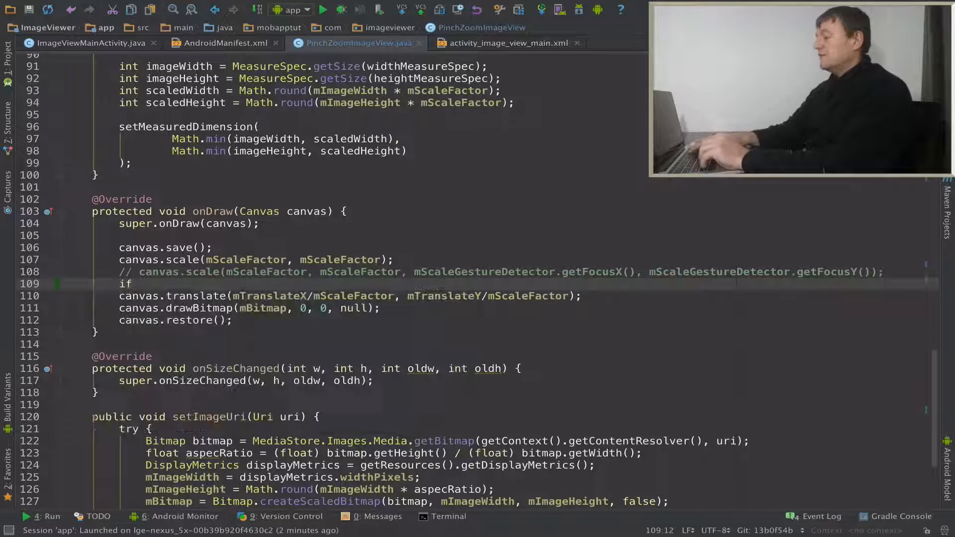
# - Write the condition ((mTranslateX * -1) < 0) and its block for the onDraw if statement
pyautogui.write('(')
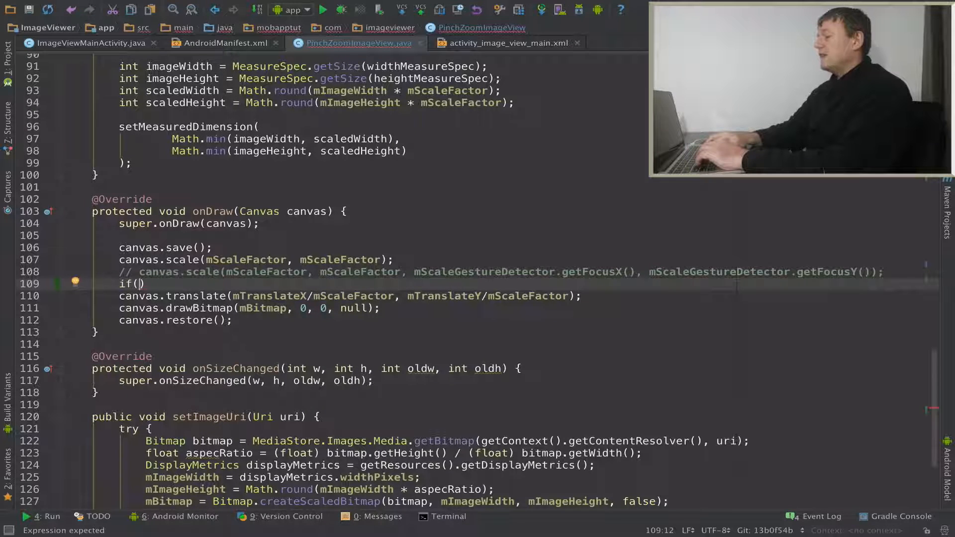
pyautogui.write('(')
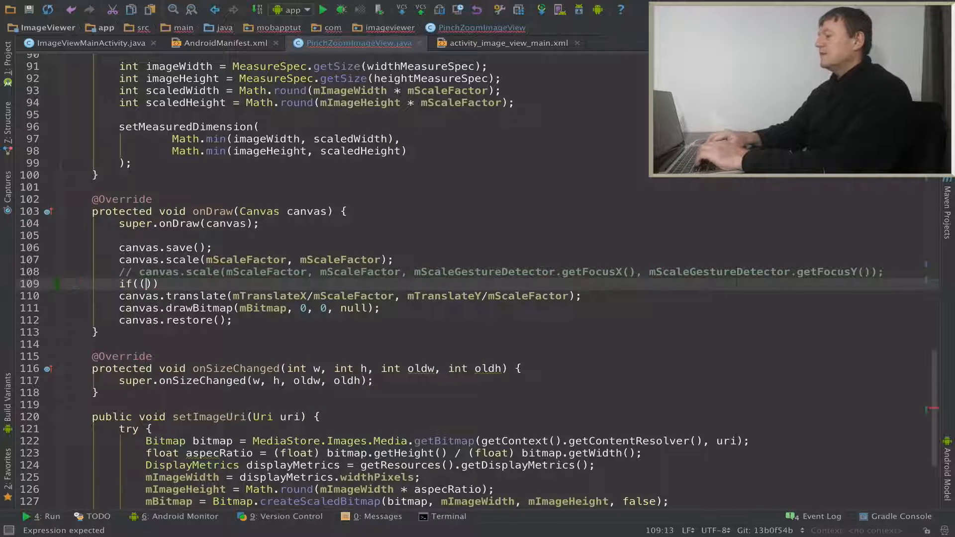
pyautogui.write('m')
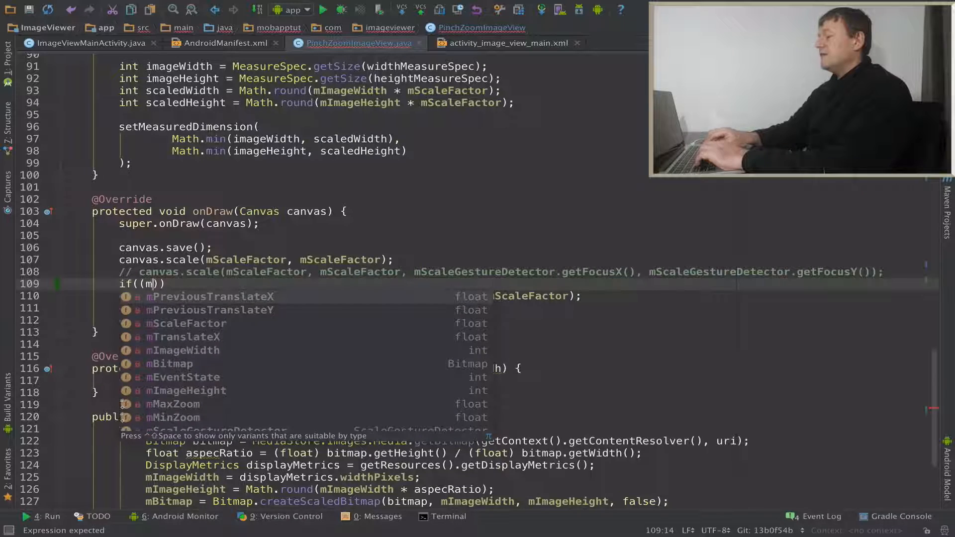
pyautogui.write('TranslateX')
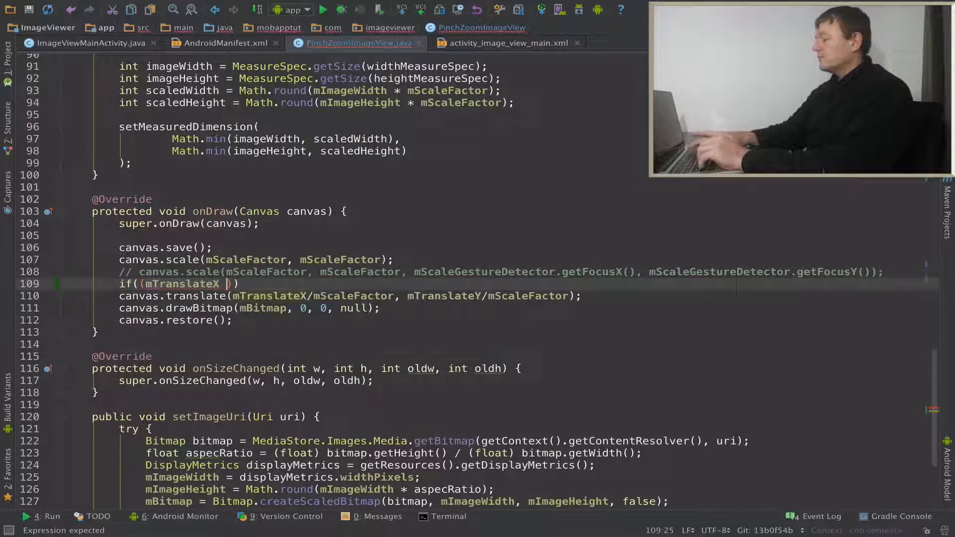
pyautogui.write('* -1')
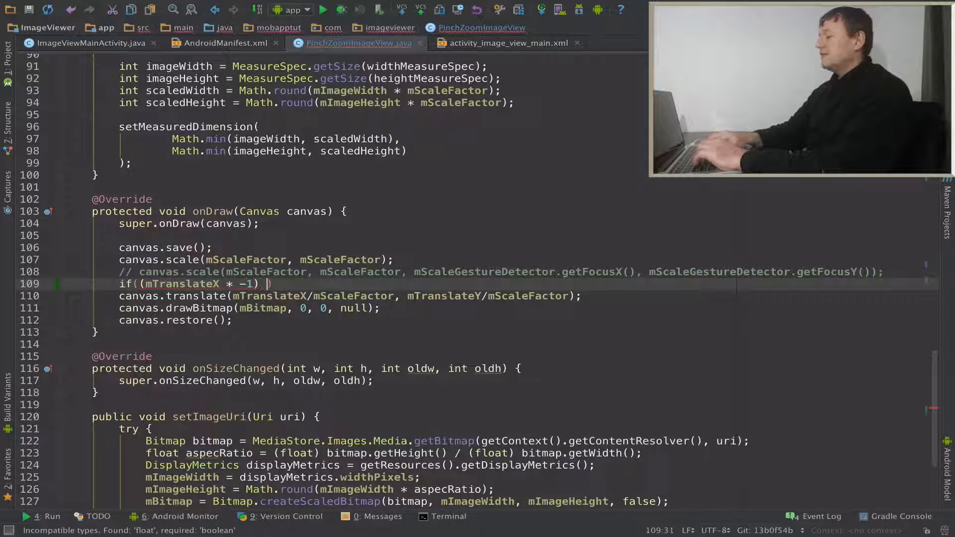
pyautogui.write('<')
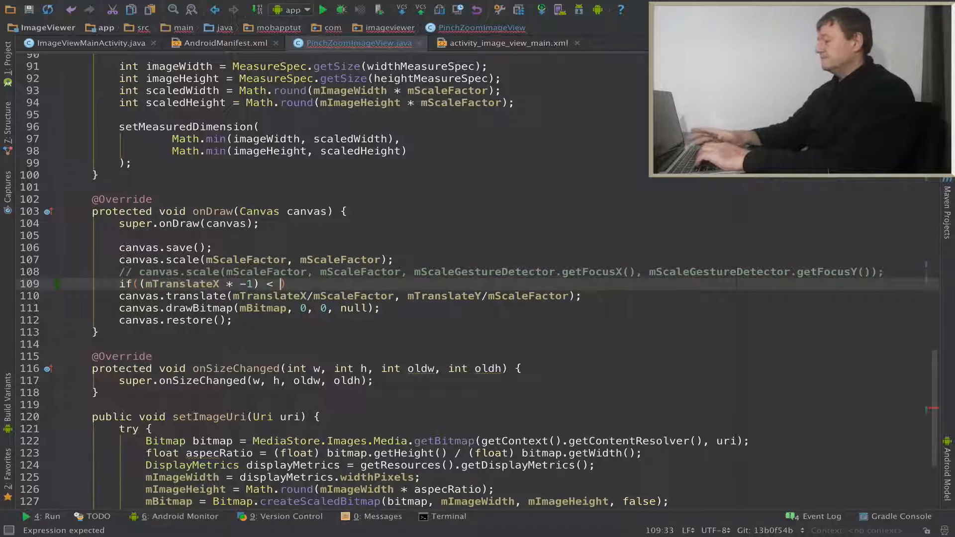
pyautogui.write('0')
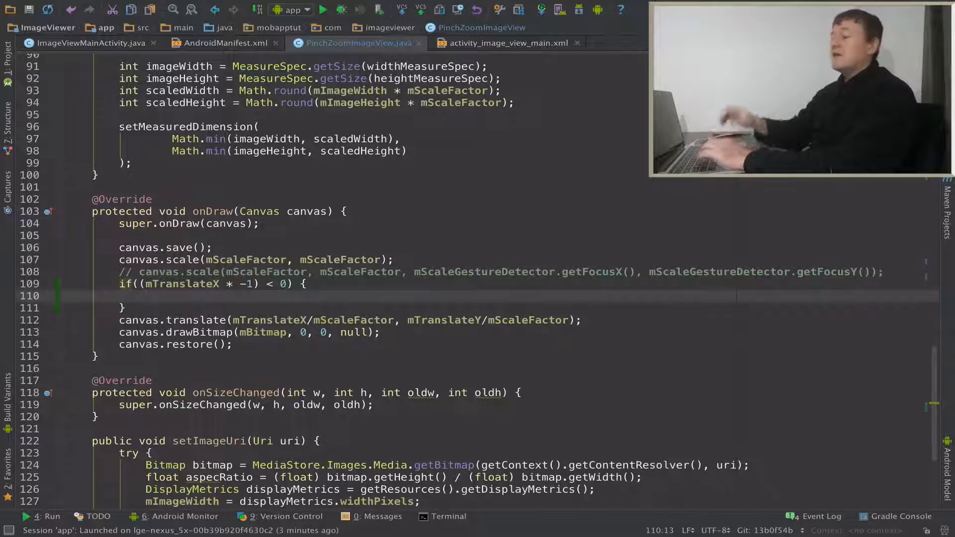
# - Inside the if block, set mTranslateX = 0 to clamp the left edge
pyautogui.write('mT')
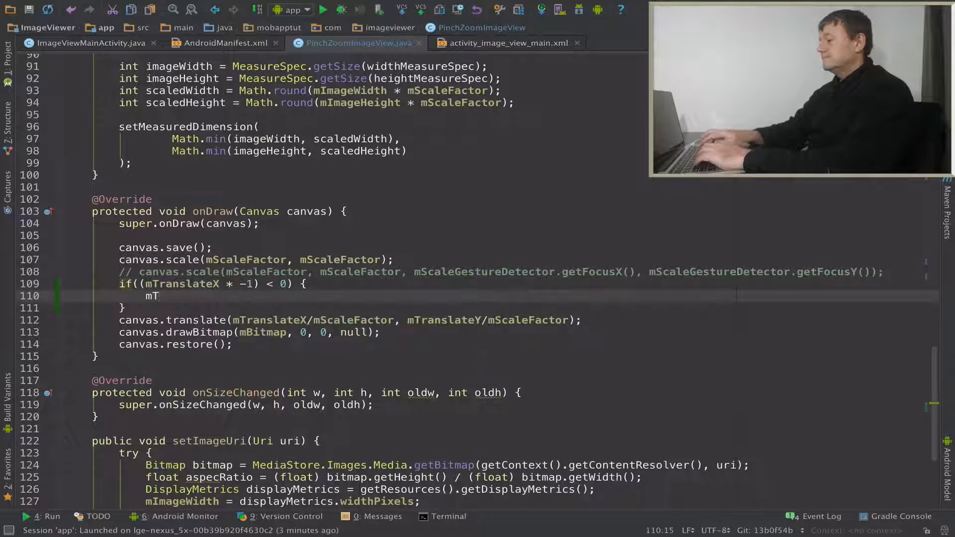
pyautogui.write('ranslateX =')
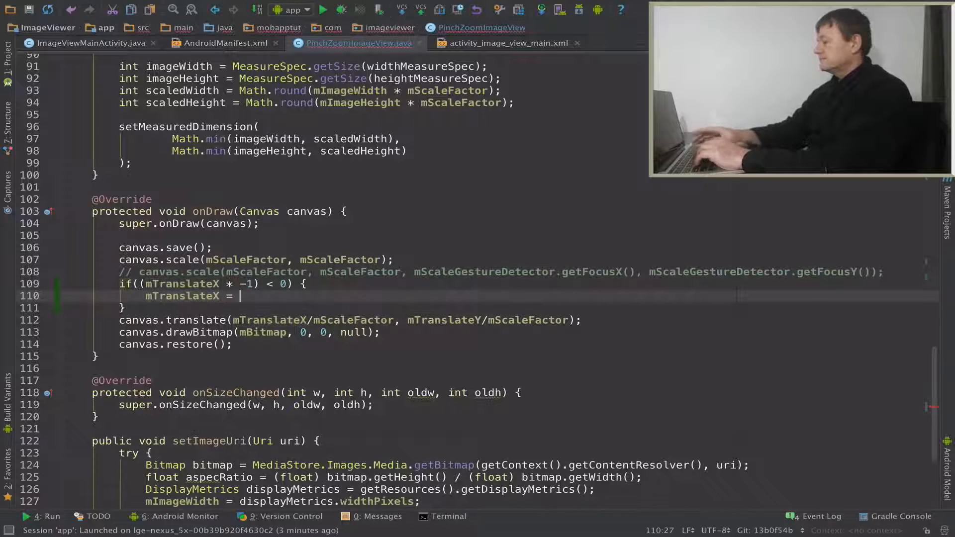
pyautogui.write('0;')
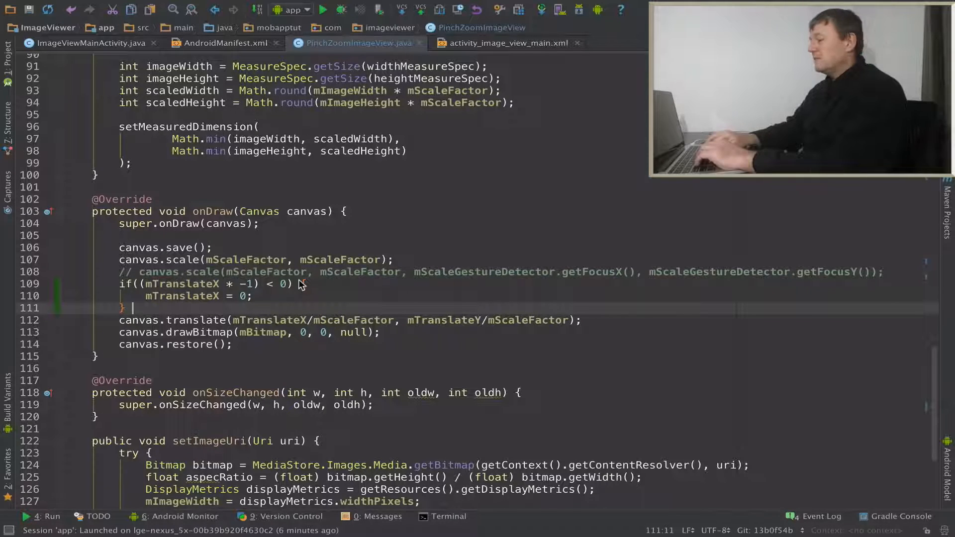
# - Add an else branch testing (mTranslateX * -1) > mImageWidth * mScaleFactor - getWidth()
pyautogui.write('else')
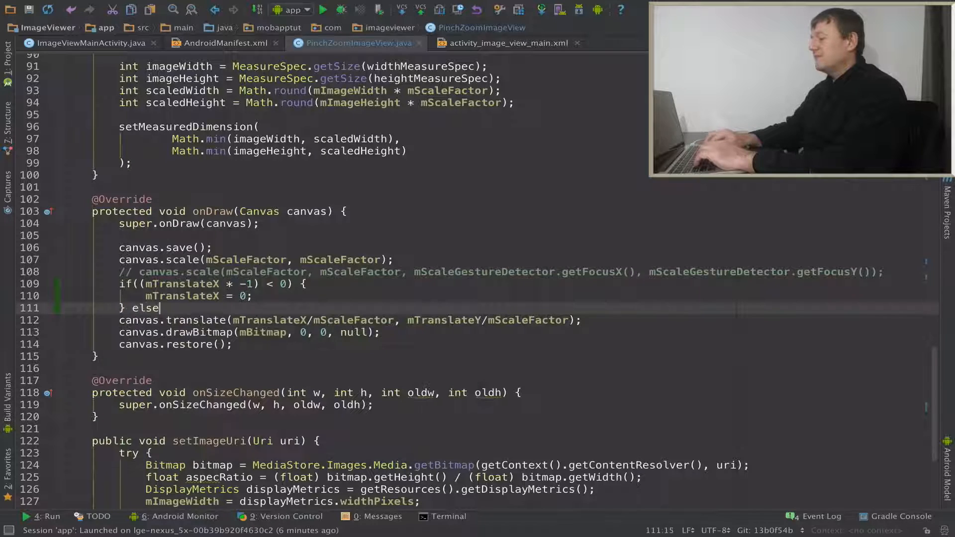
pyautogui.write('( )')
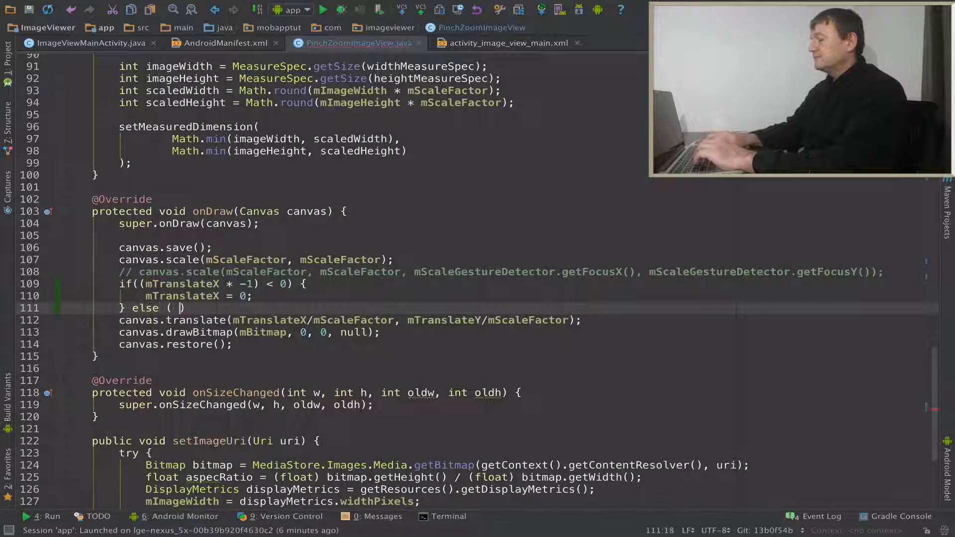
pyautogui.press('Backspace')
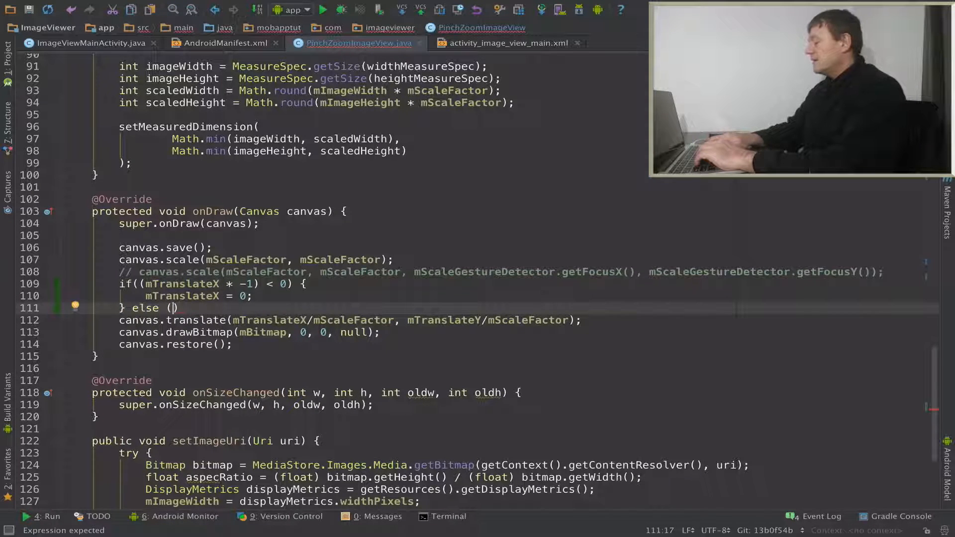
pyautogui.write('(')
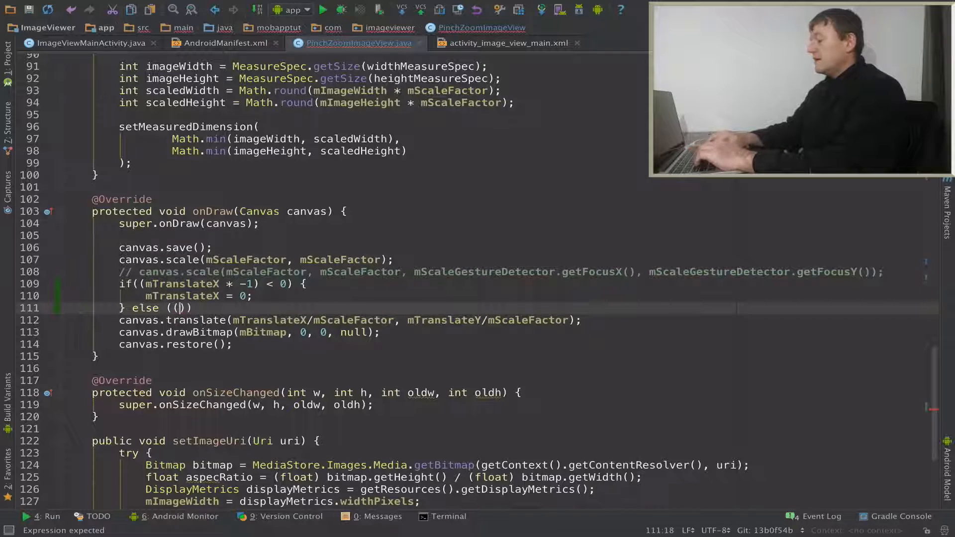
pyautogui.write('m')
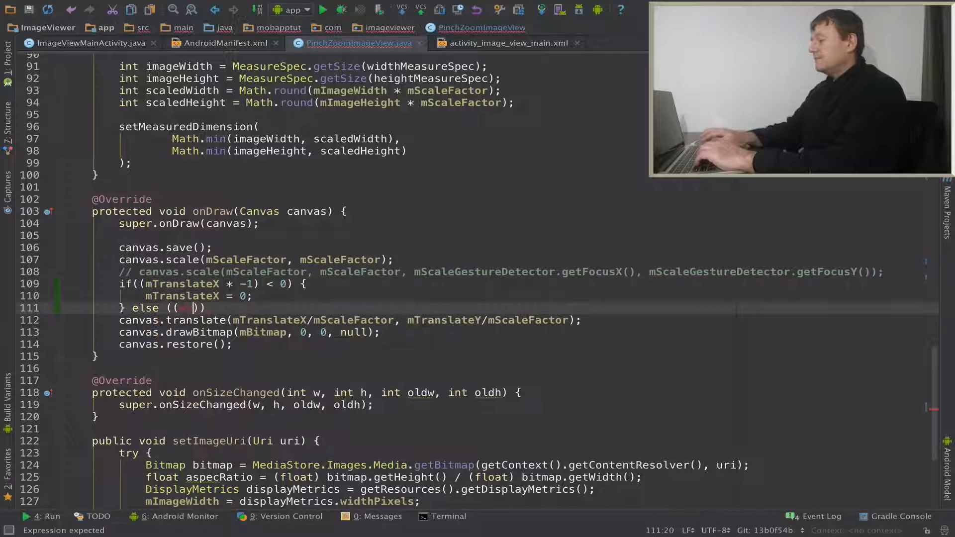
pyautogui.write('TranslateX')
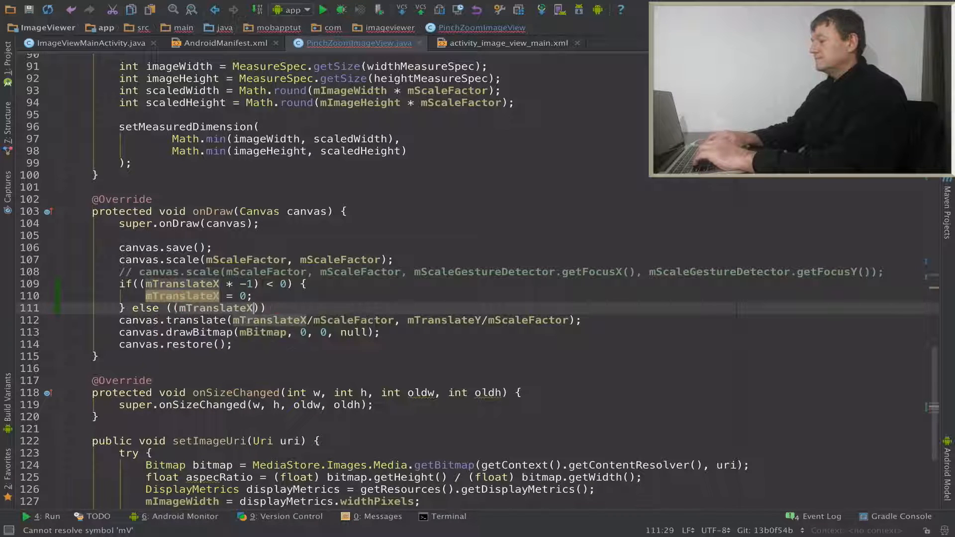
pyautogui.write('* -')
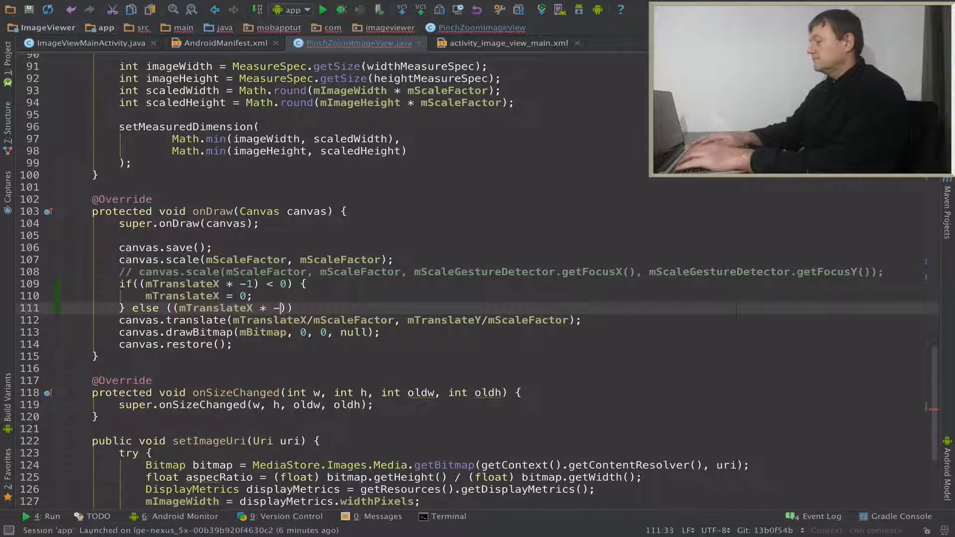
pyautogui.write('1')
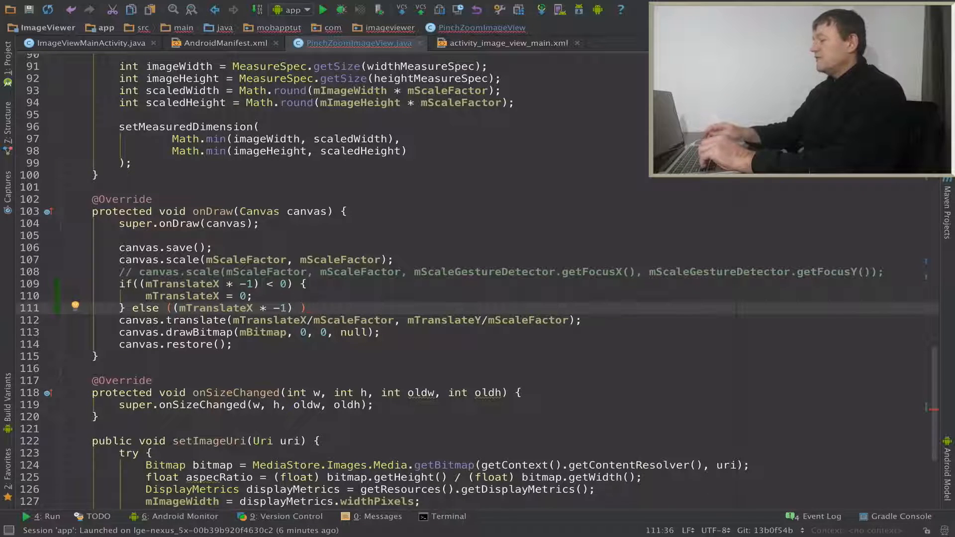
pyautogui.write('>')
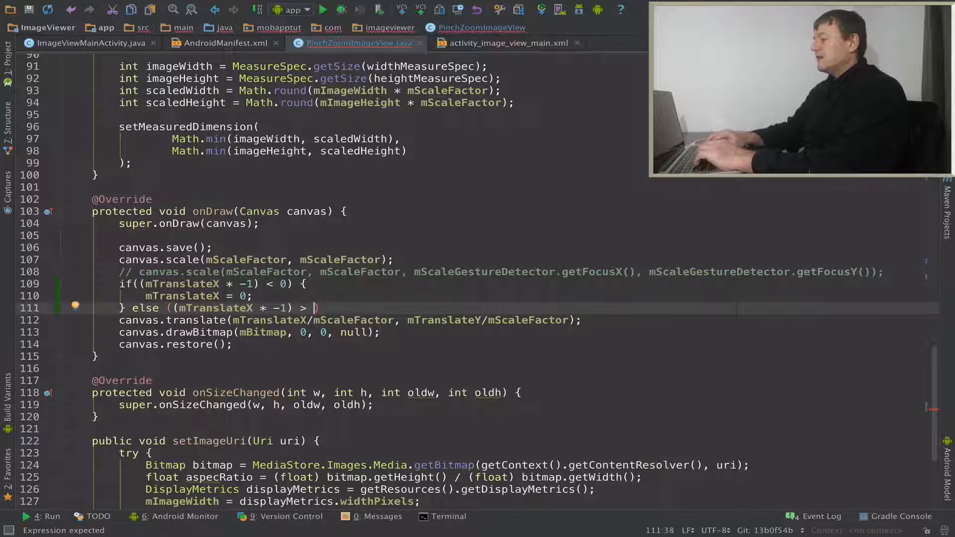
pyautogui.write('m')
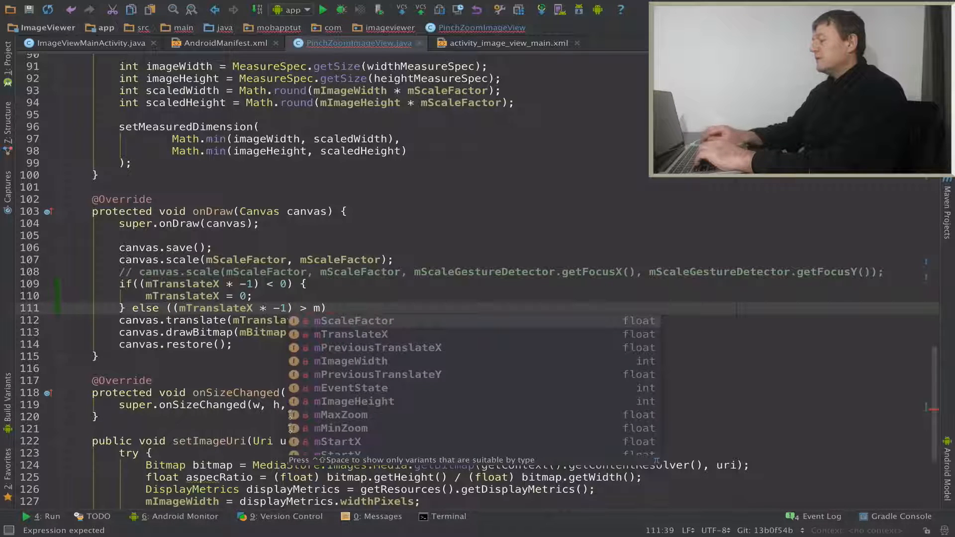
pyautogui.write('ImageWidth * mScaleFactor')
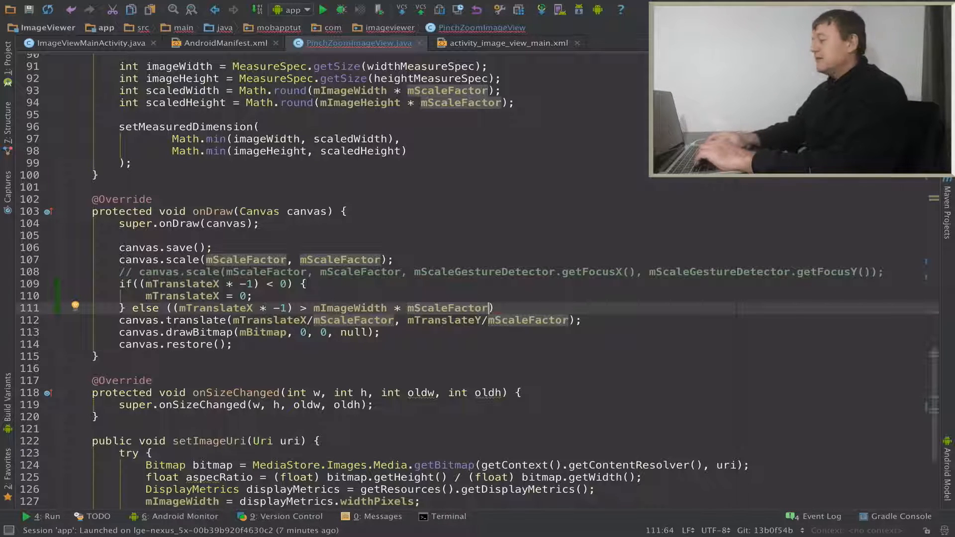
pyautogui.write('-')
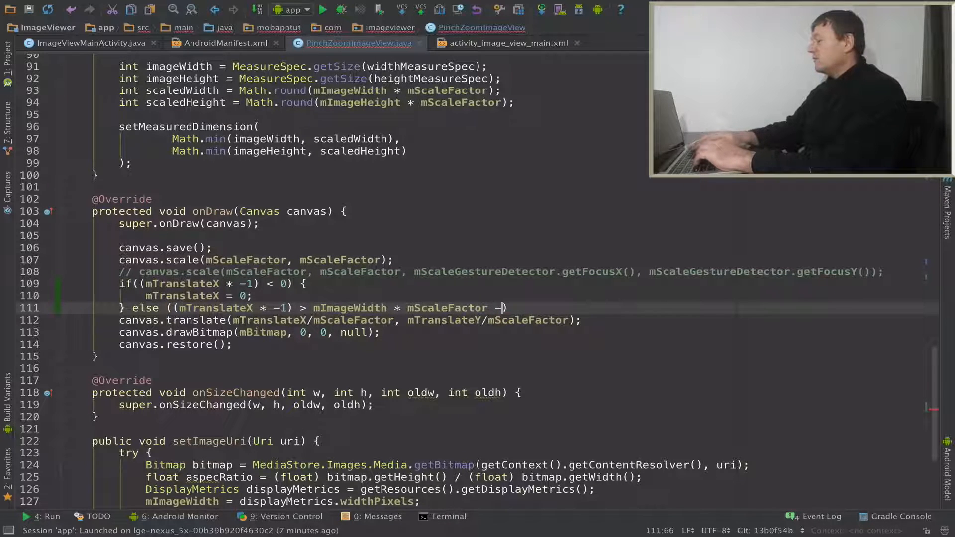
pyautogui.write('getWidth(')
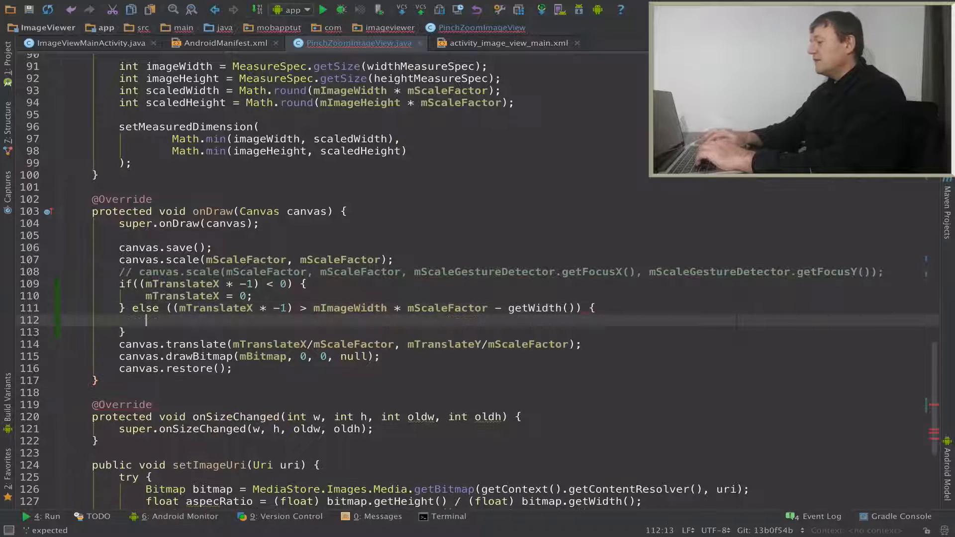
# - In that branch, set mTranslateX = (mImageWidth * mScaleFactor - getWidth()) * -1 to clamp the right edge
pyautogui.write('mTranslateX =')
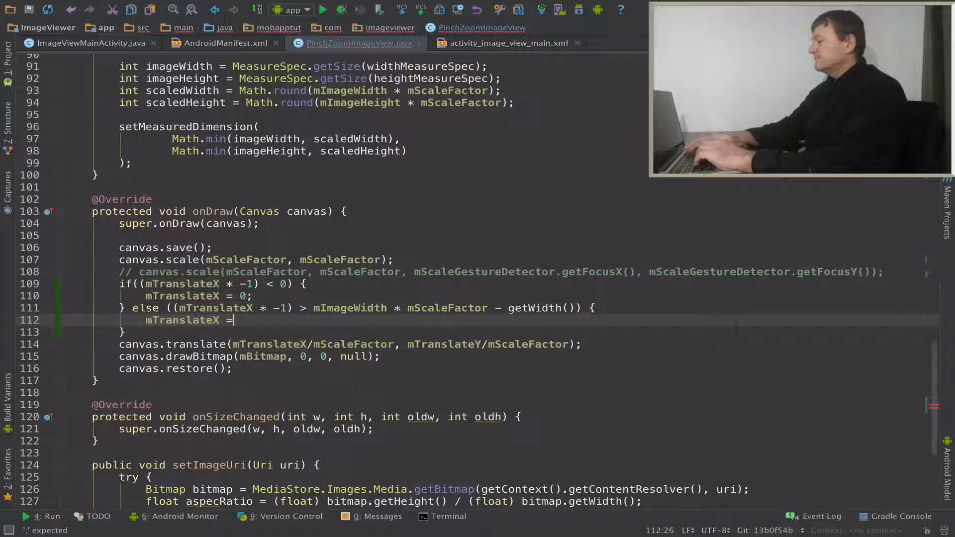
pyautogui.write('m')
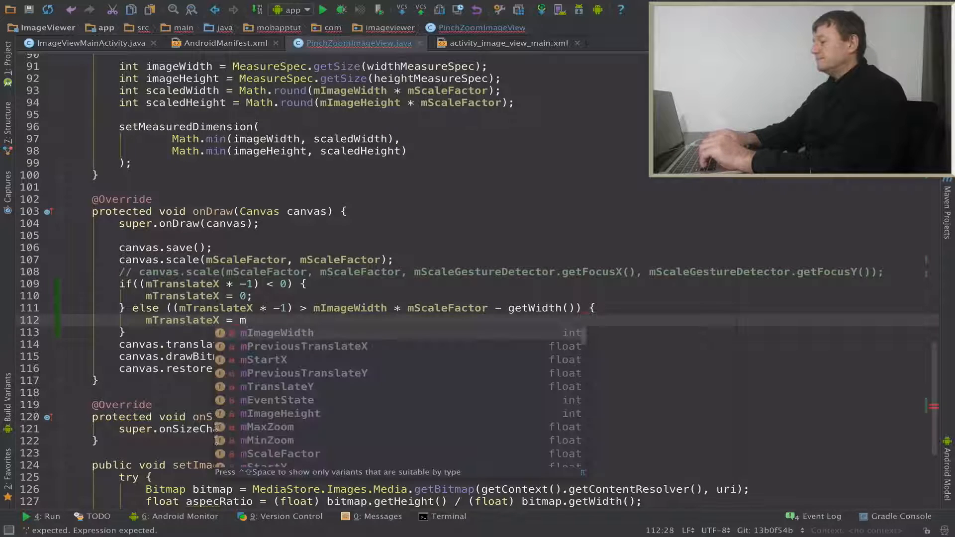
pyautogui.write('mImageWidth')
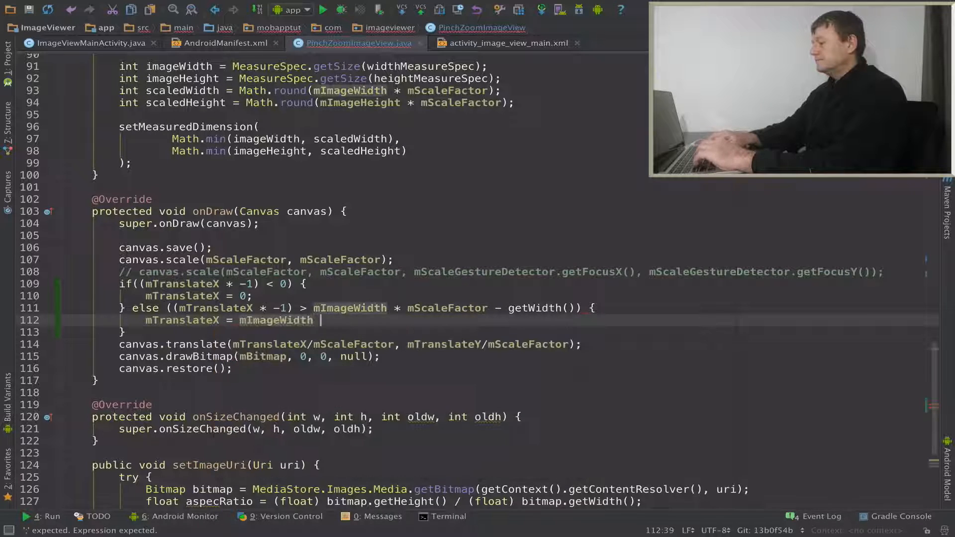
pyautogui.write('* mScaleFactor')
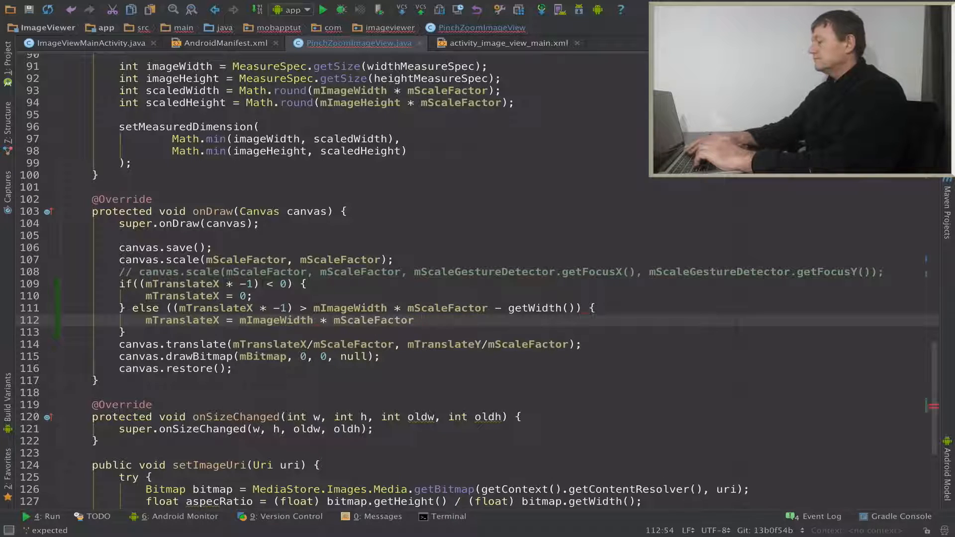
pyautogui.write('- git')
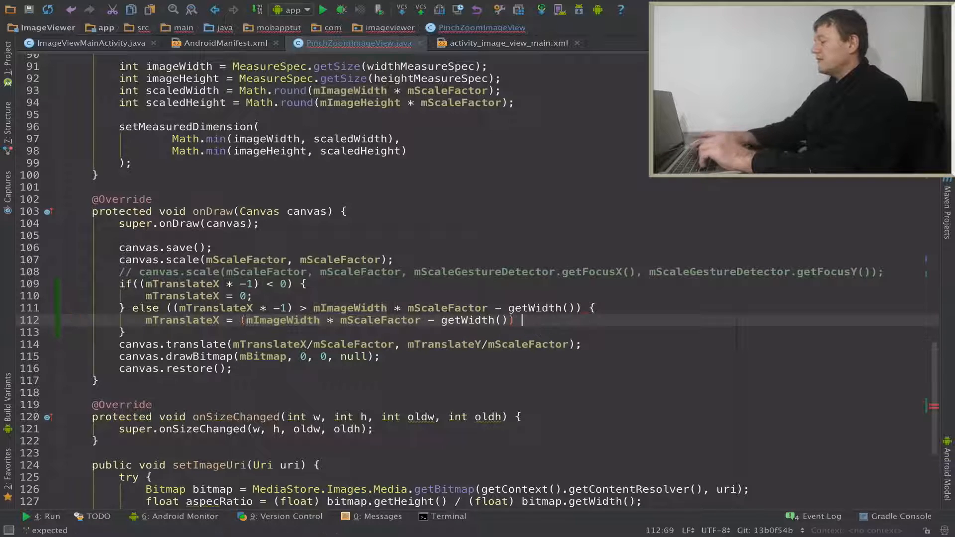
pyautogui.write('* -1;')
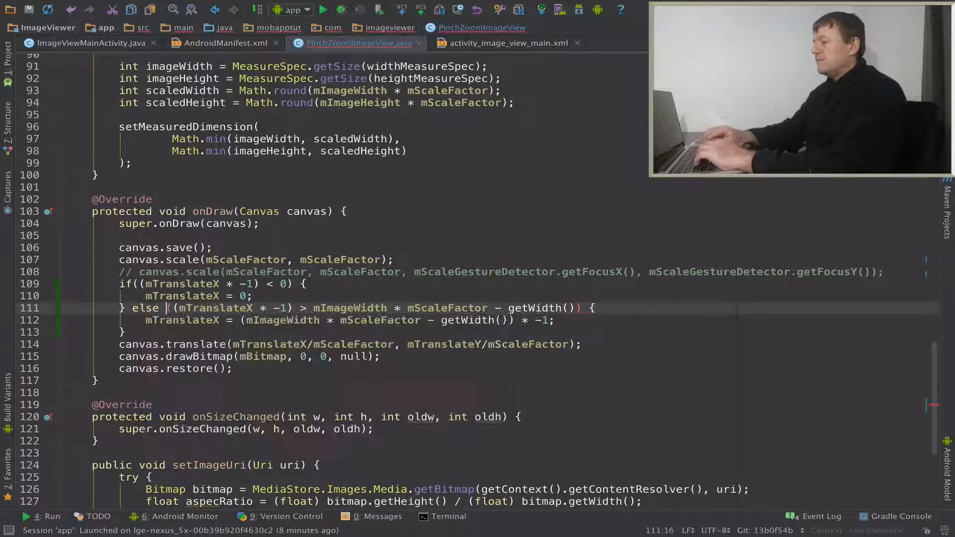
# - Make the X clamping branch 'else if' and duplicate the whole mTranslateX clamping block beneath it
pyautogui.write('if')
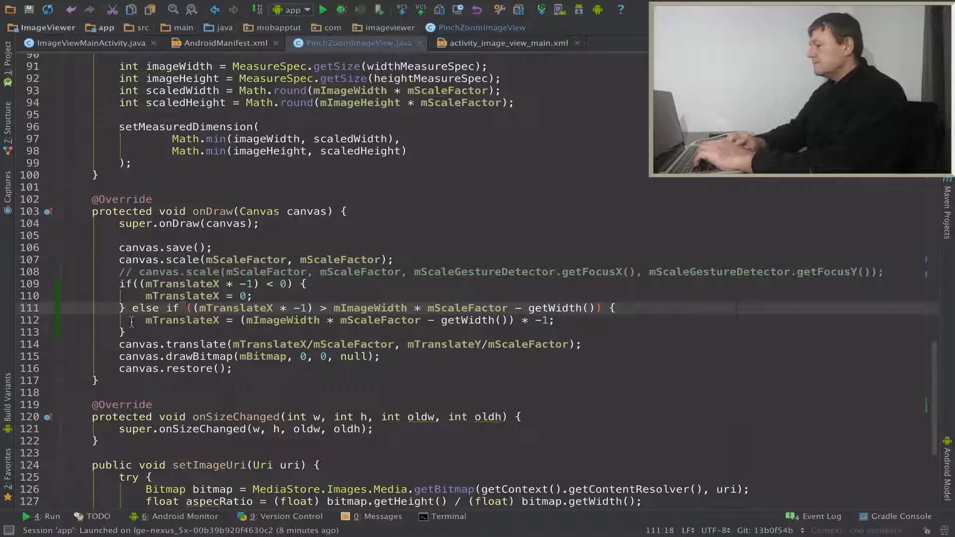
pyautogui.click(120, 284)
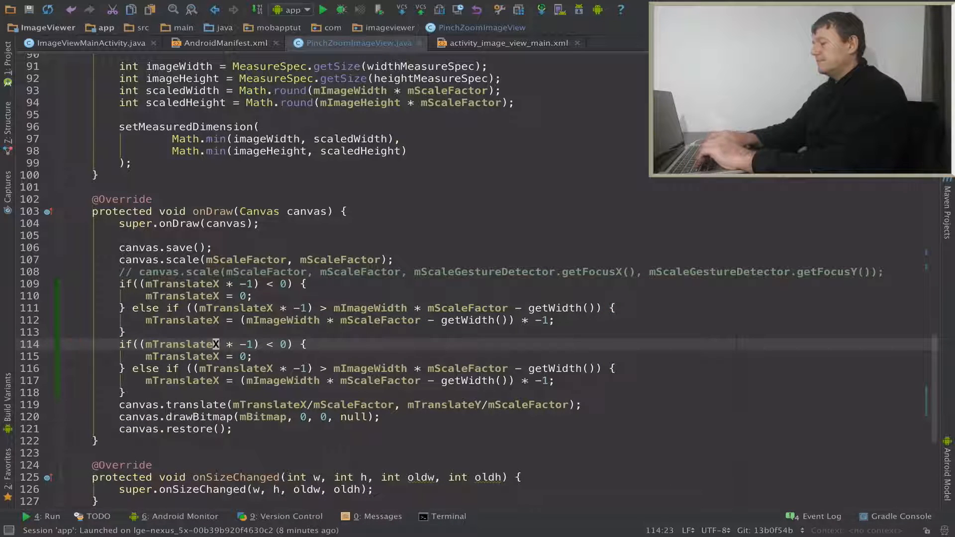
# - Rewrite the duplicate to clamp mTranslateY with mImageHeight and getHeight()
pyautogui.write('Y')
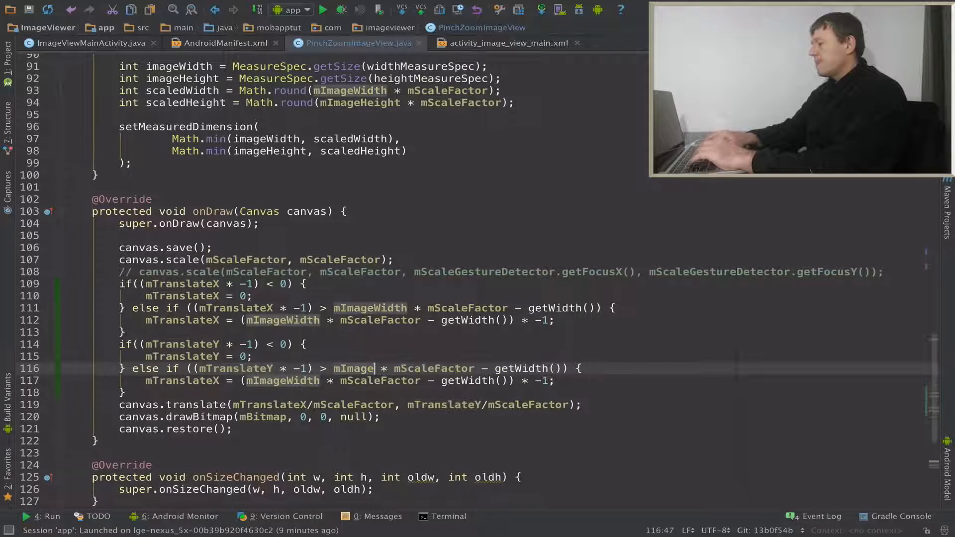
pyautogui.write('Height')
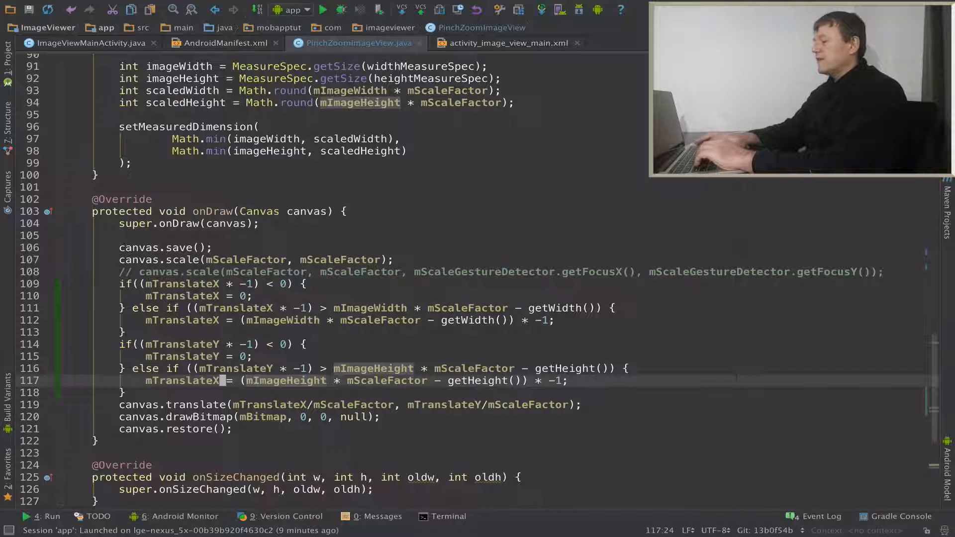
pyautogui.doubleClick(183, 380)
pyautogui.write('Y')
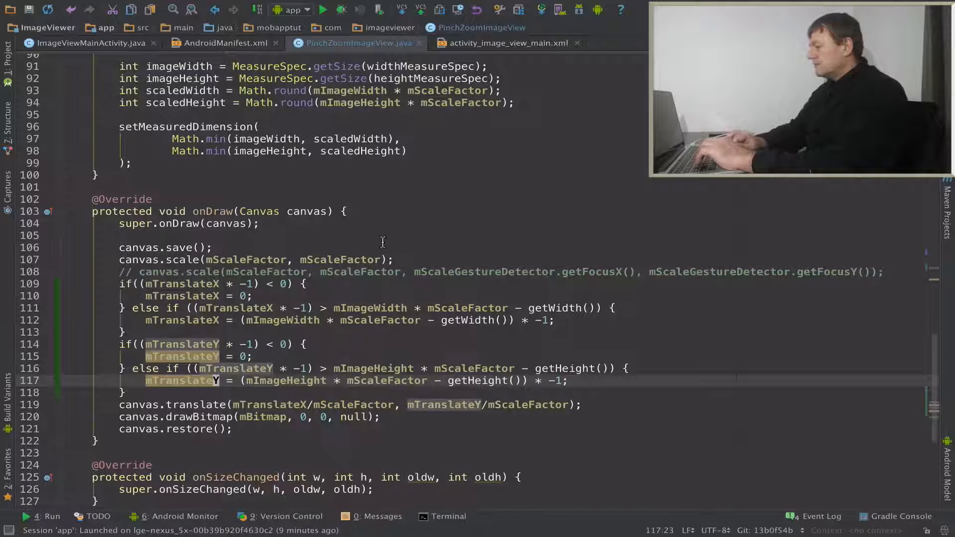
pyautogui.moveTo(681, 363)
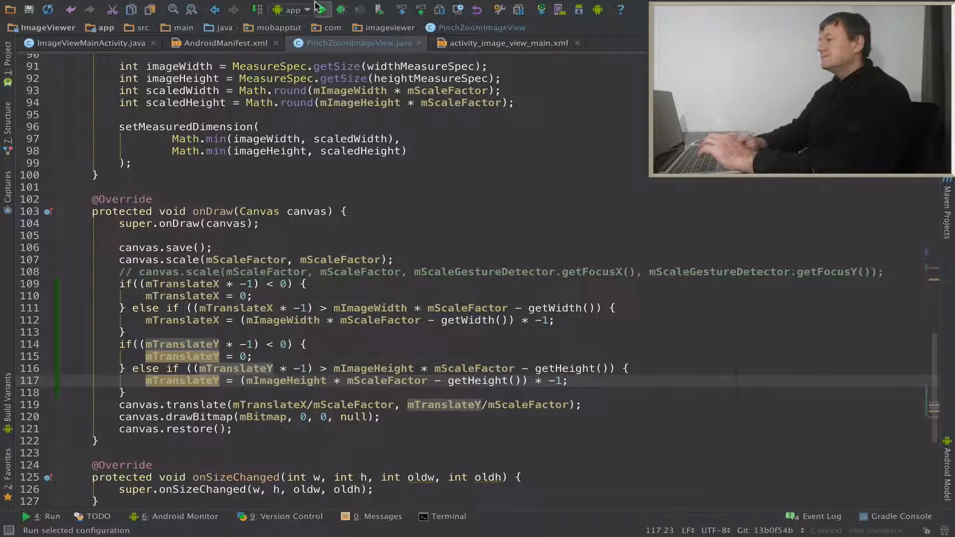
# - Launch ImageViewer on the connected LGE Nexus 5X
pyautogui.click(322, 10)
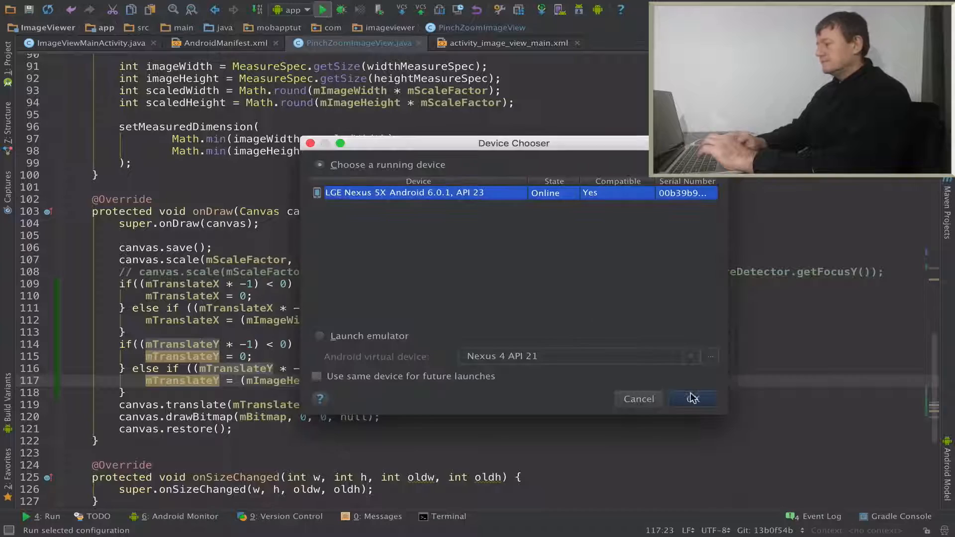
pyautogui.click(693, 398)
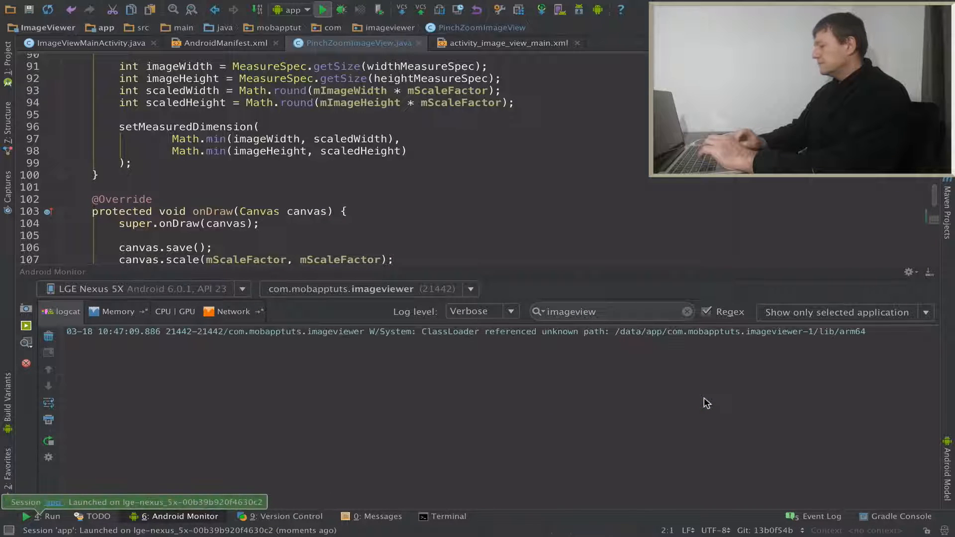
pyautogui.moveTo(26, 327)
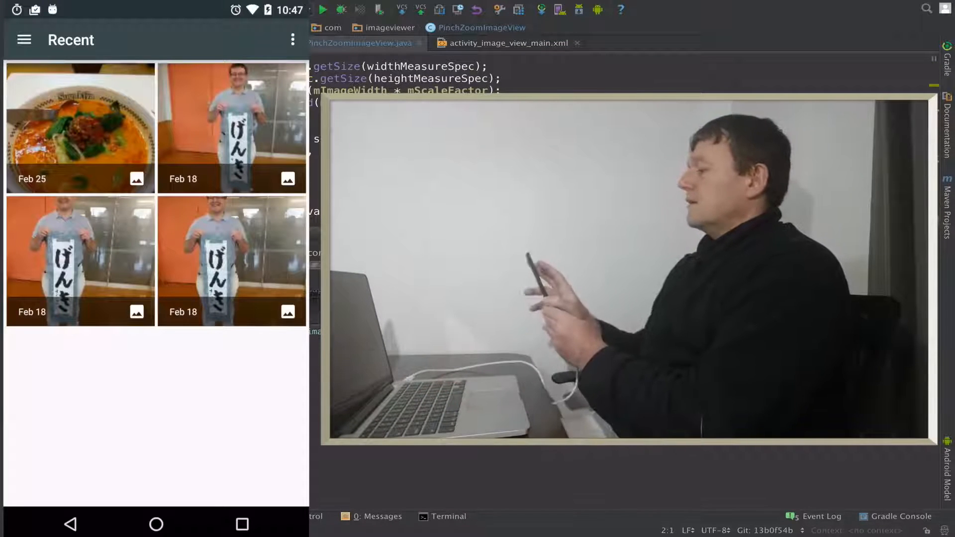
# - Display the Feb 25 soup bowl photo from the Recent picker
pyautogui.click(80, 127)
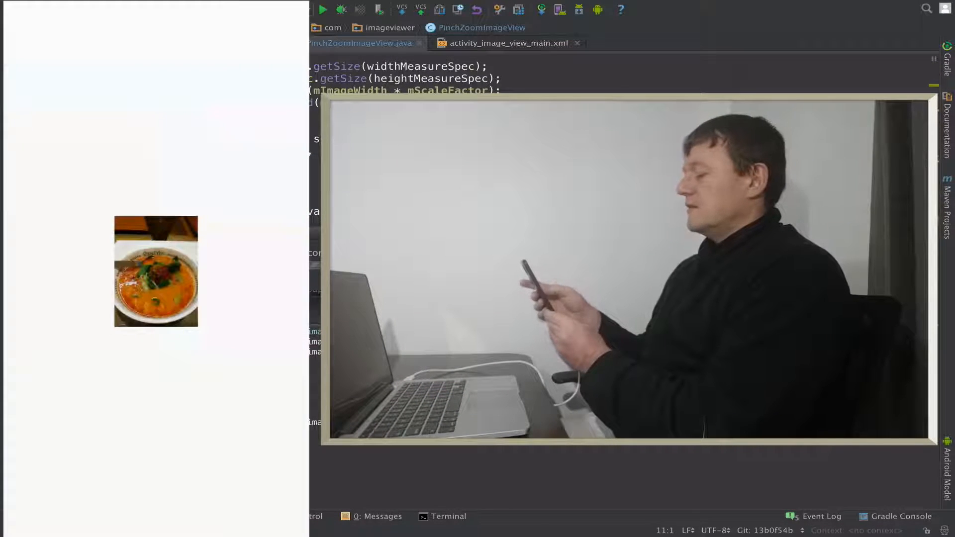